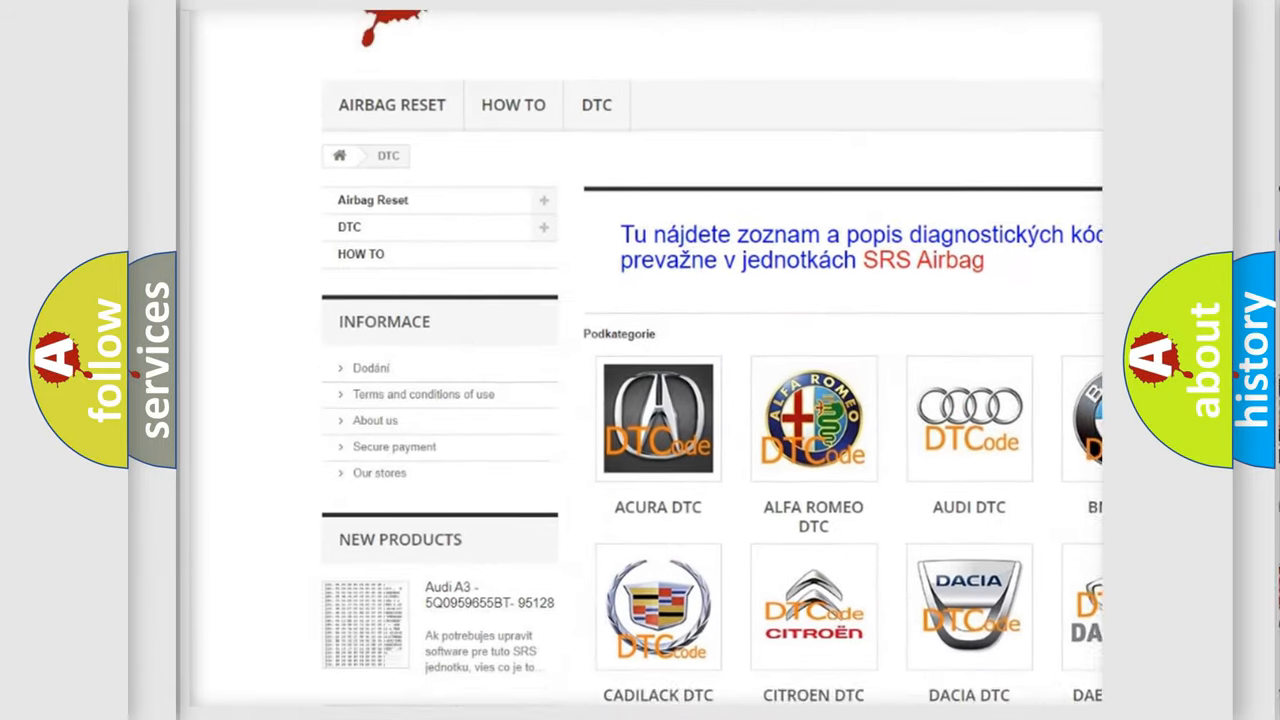
{"action": "scroll", "scroll_direction": "down", "scroll_amount": 3}
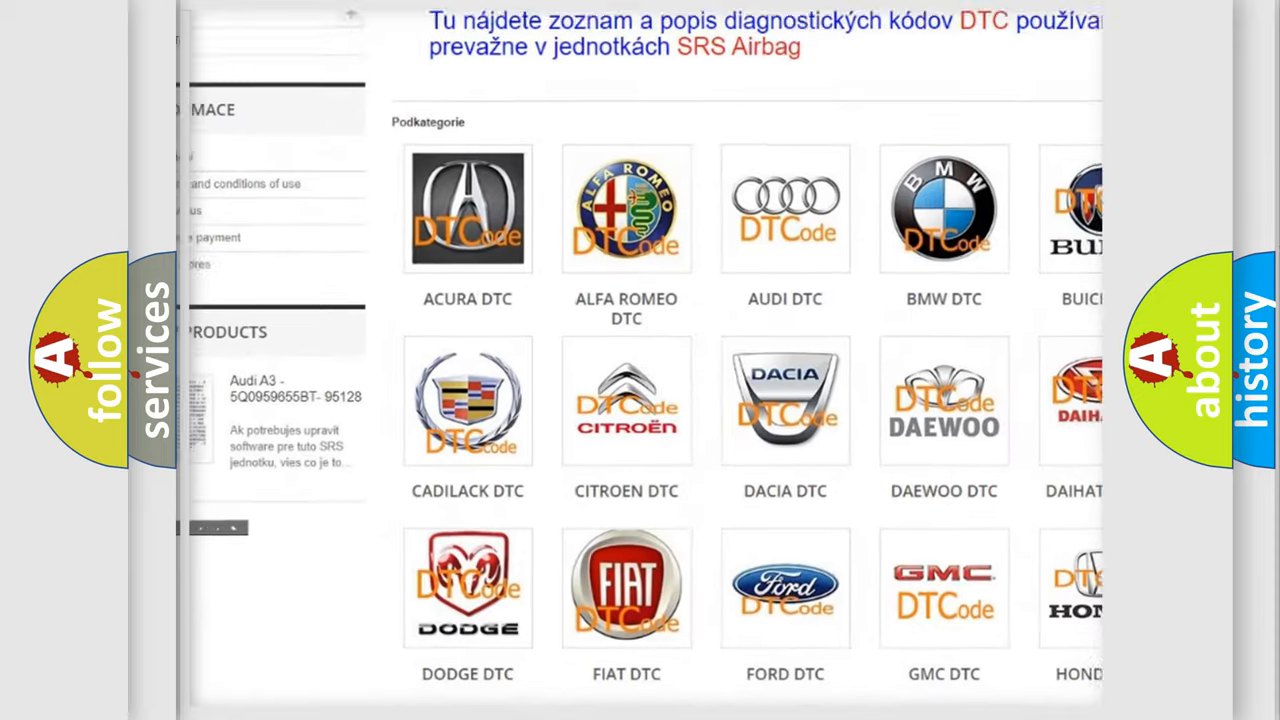
{"action": "scroll", "scroll_direction": "down", "scroll_amount": 3}
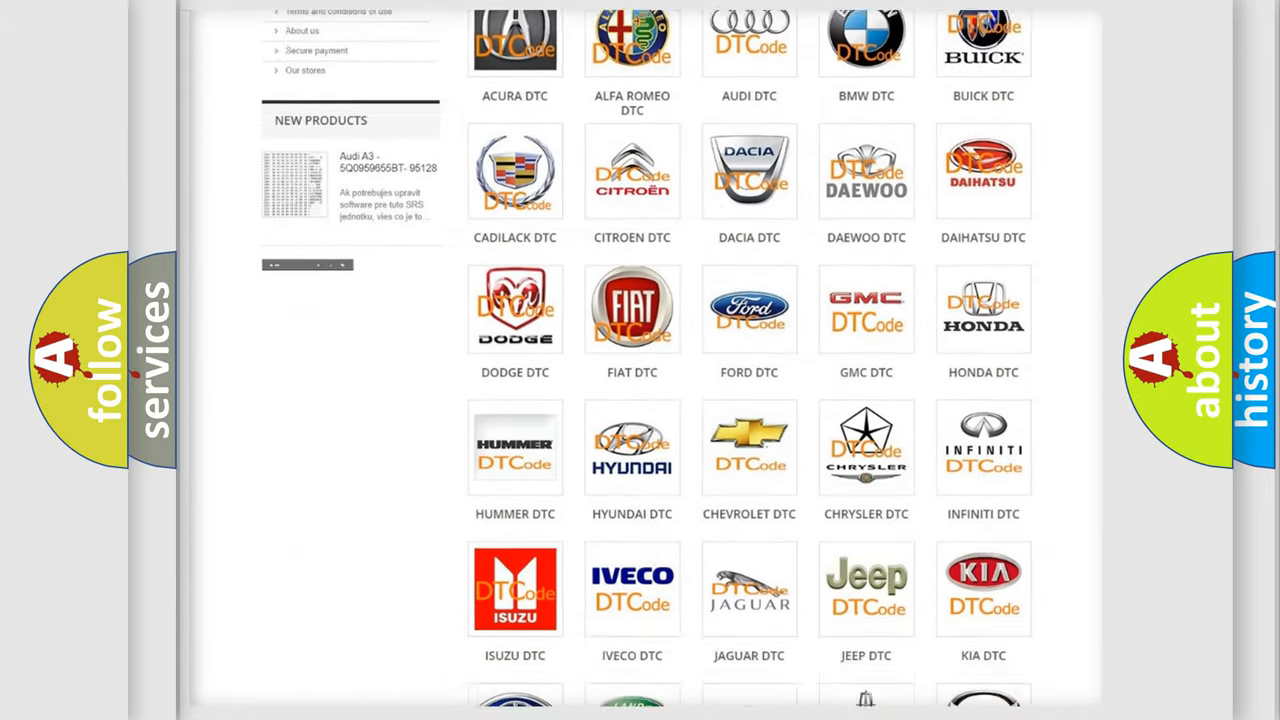
{"action": "scroll", "scroll_direction": "down", "scroll_amount": 3}
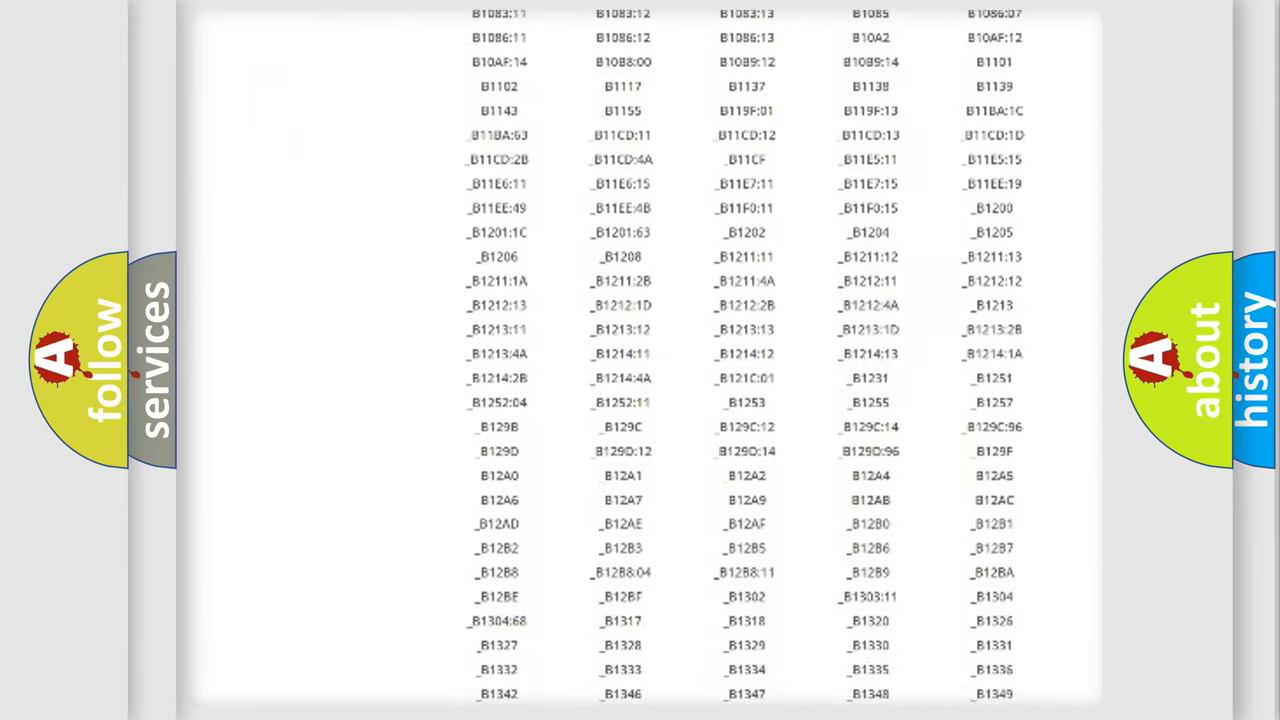
{"action": "scroll", "scroll_direction": "down", "scroll_amount": 3}
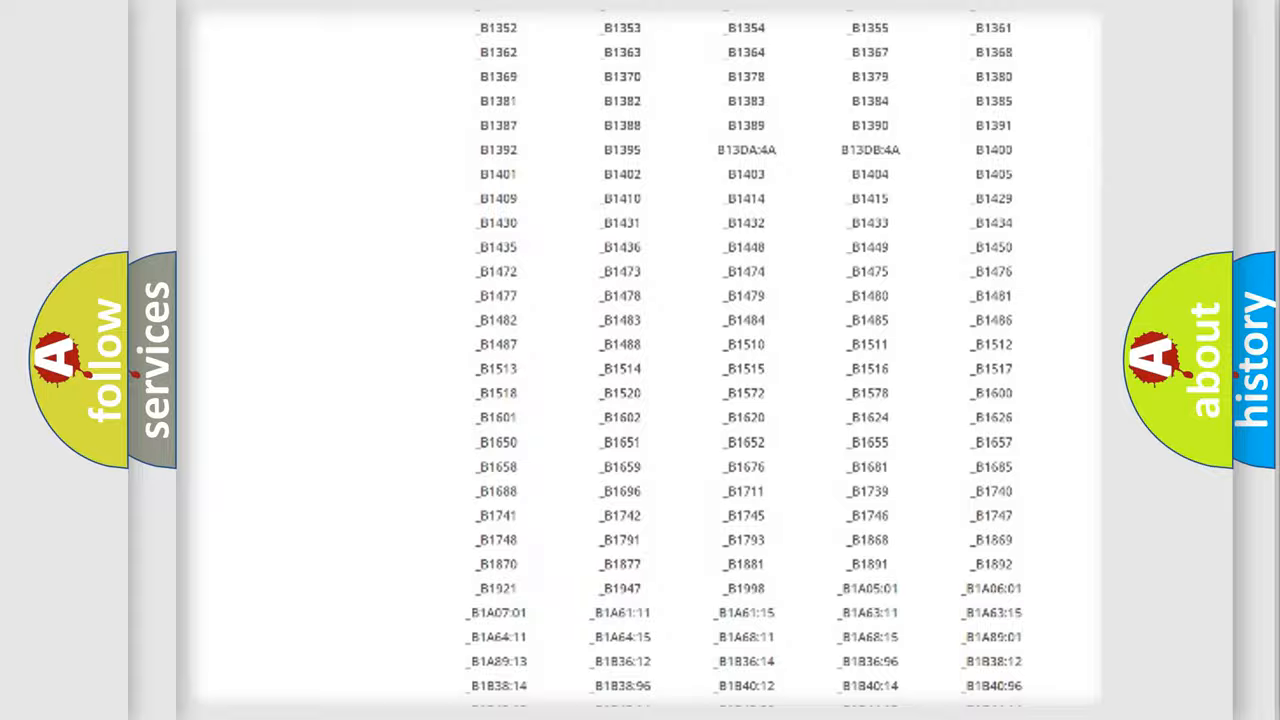